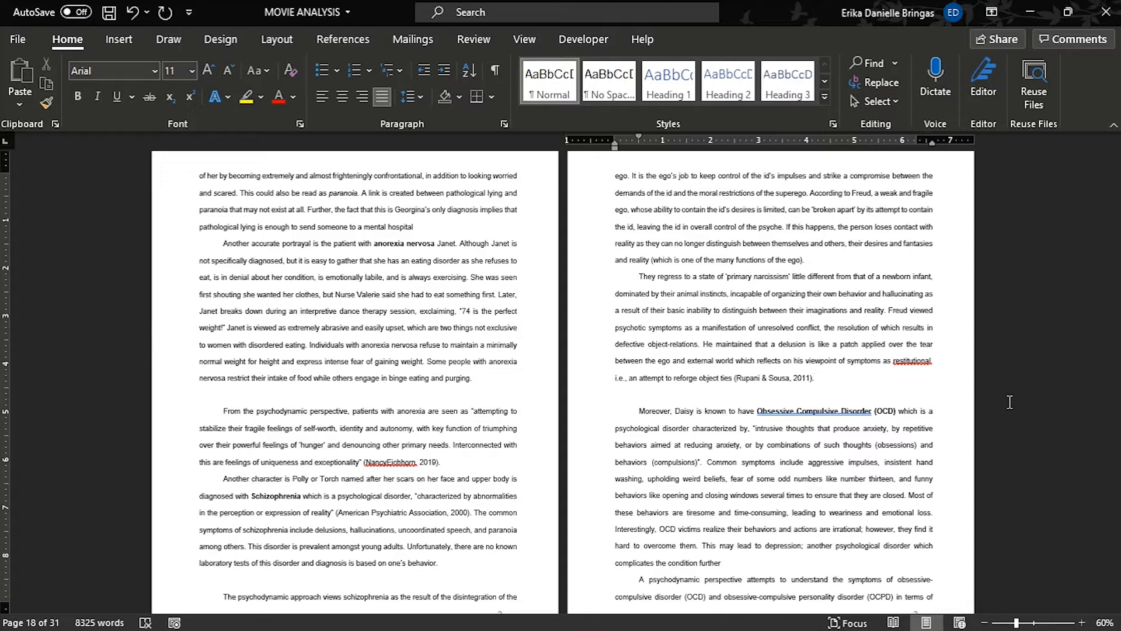
Turn on Show/Hide ¶ so the continuous section break markers appear in the text
left_click(813, 377)
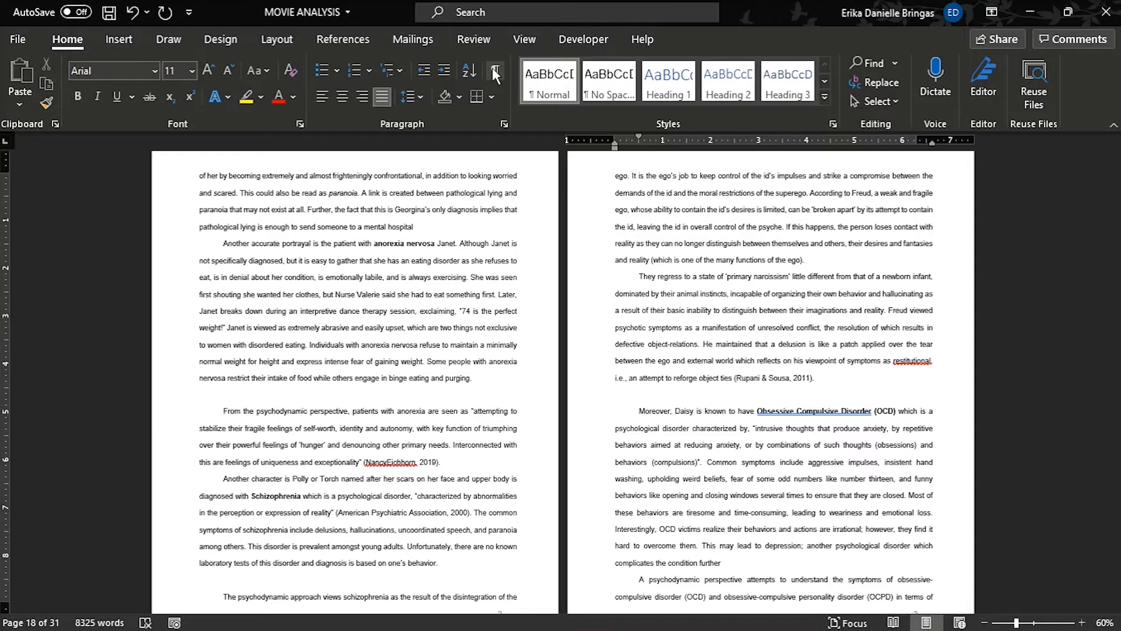
left_click(492, 70)
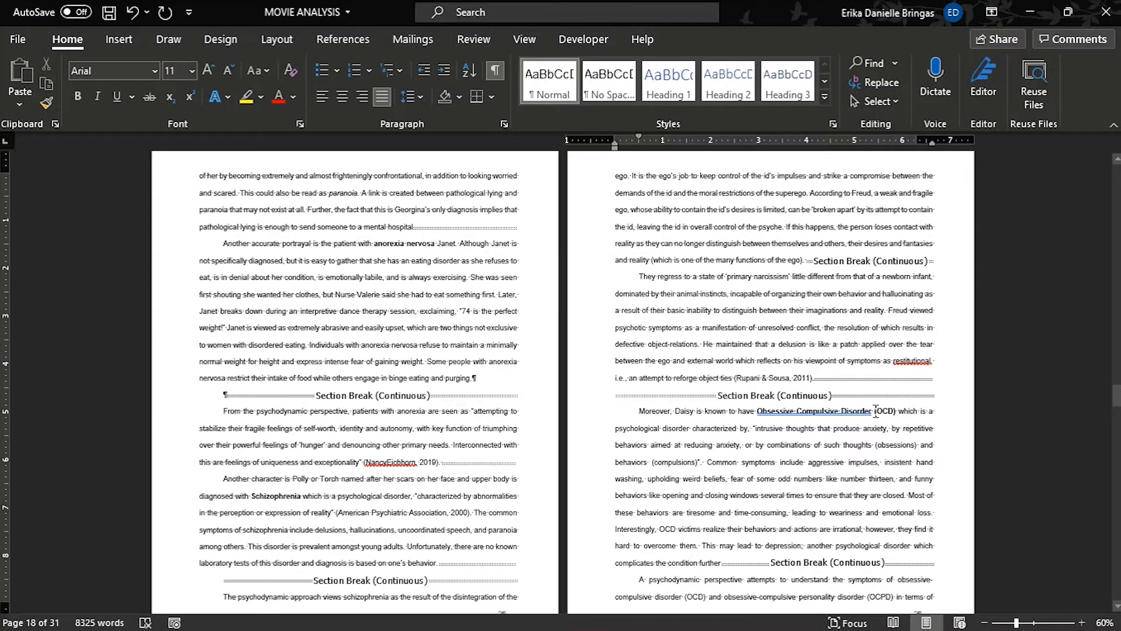
mouse_move(858, 435)
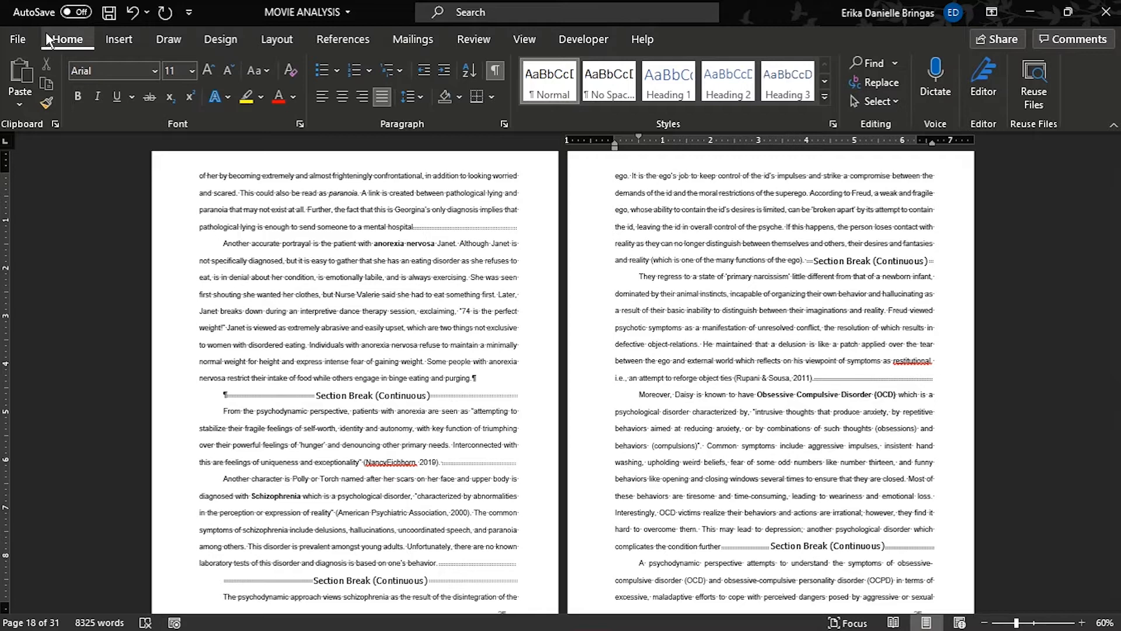
mouse_move(880, 82)
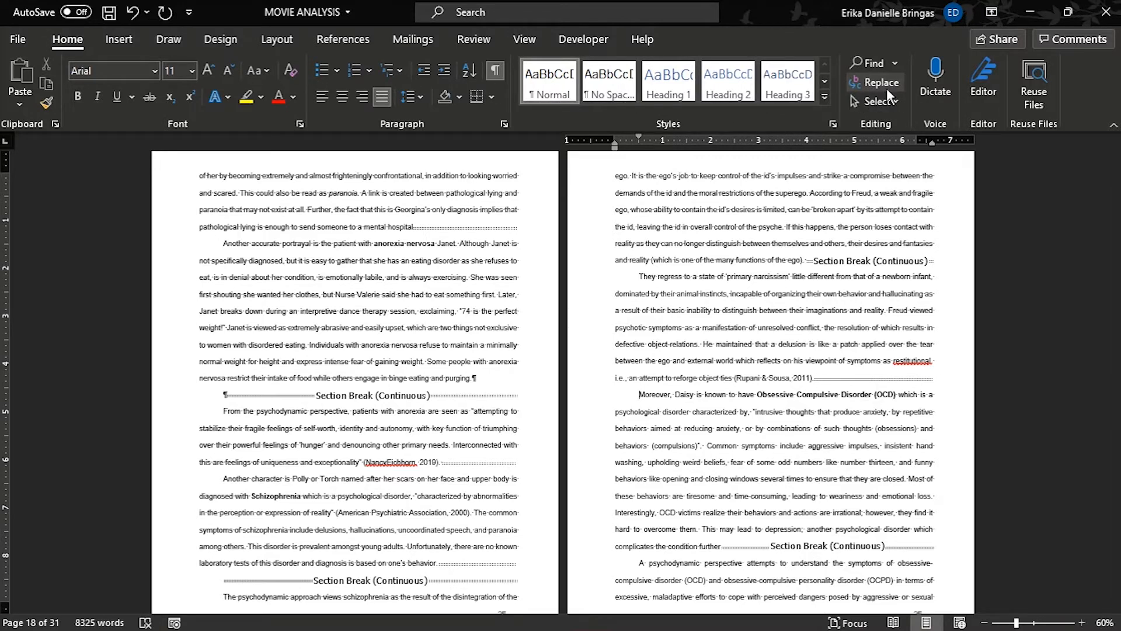
mouse_move(874, 82)
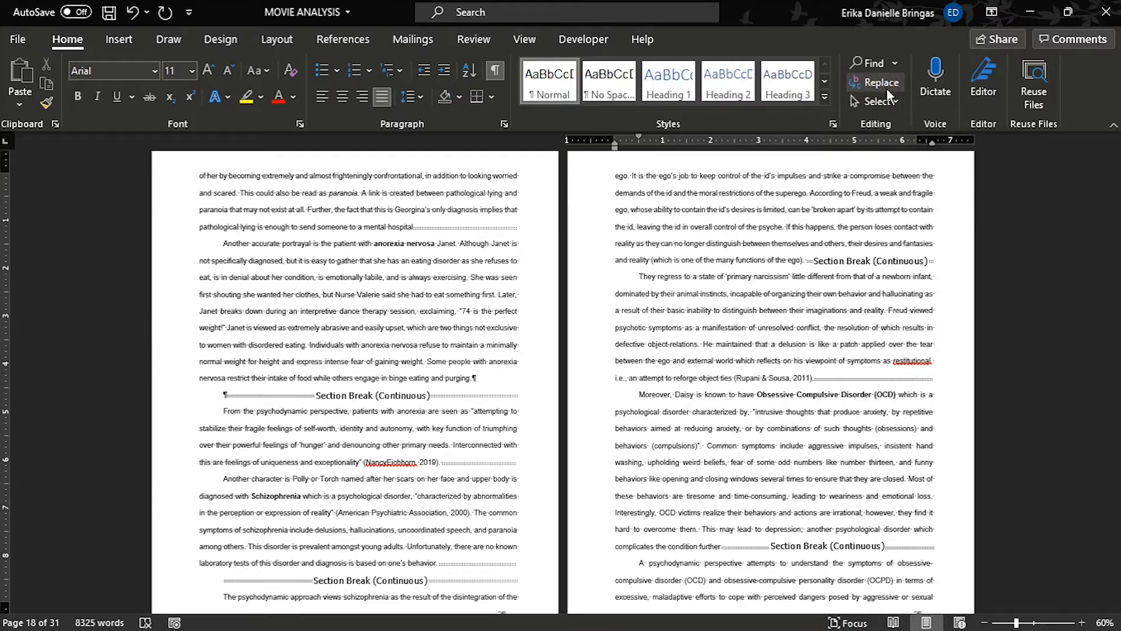
Fill Find what with the Section Break code ^b from the Special list, leaving Replace with empty
left_click(878, 82)
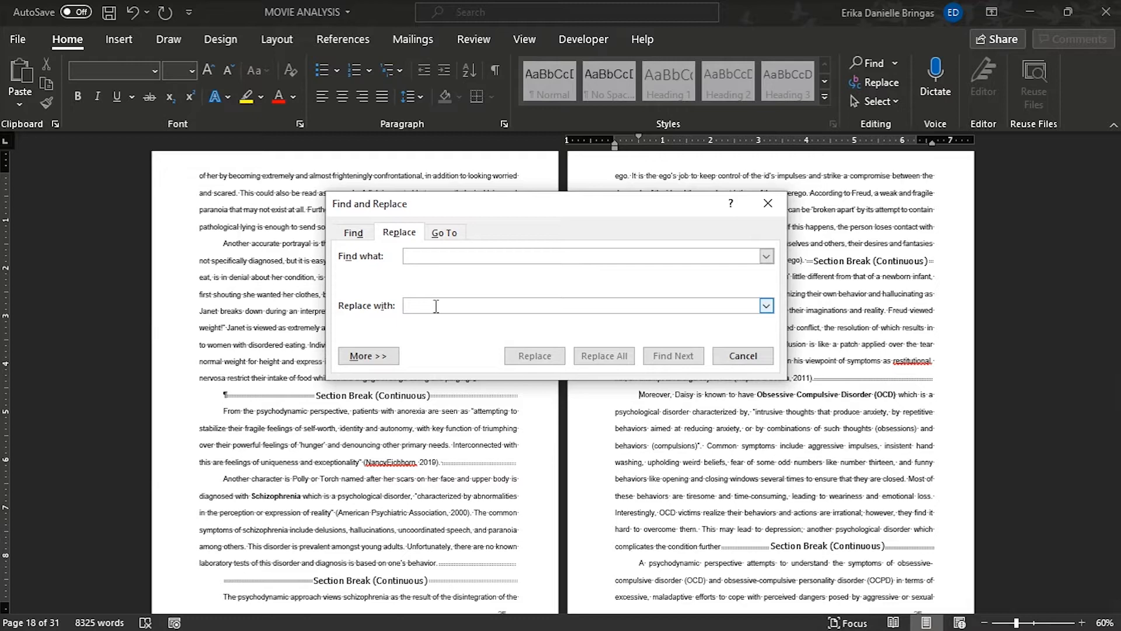
left_click(367, 355)
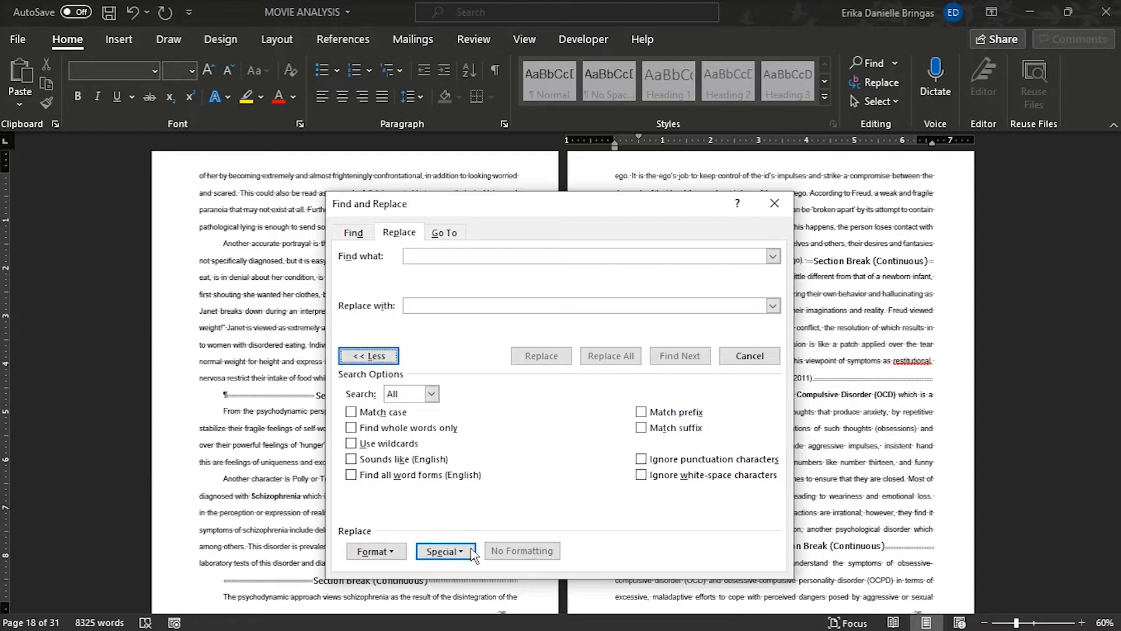
left_click(444, 550)
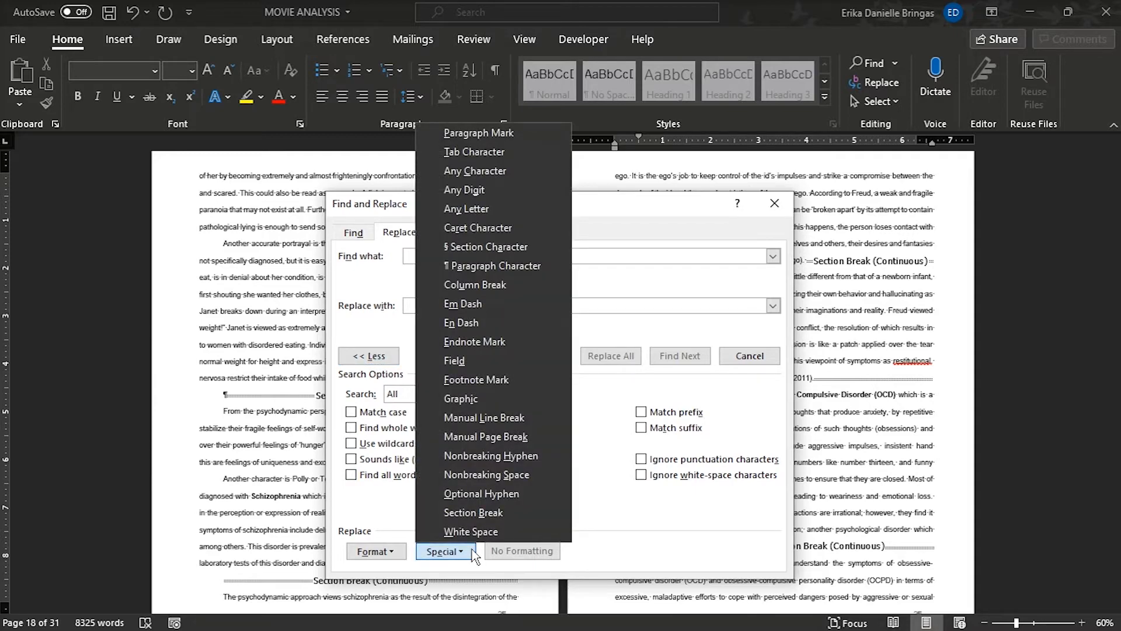
mouse_move(489, 512)
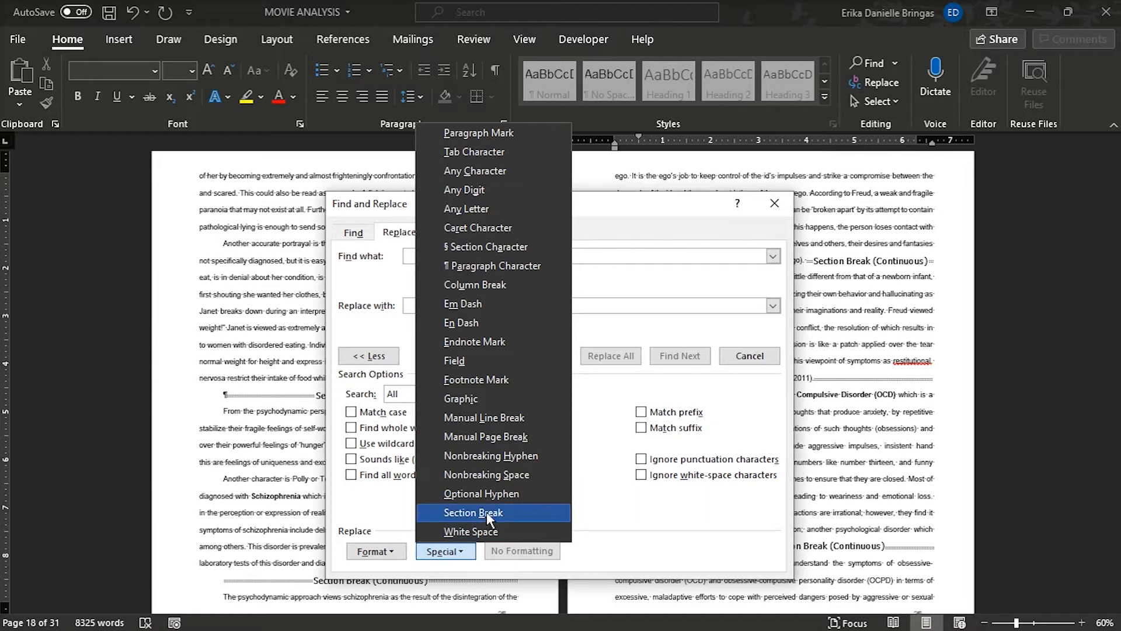
left_click(473, 512)
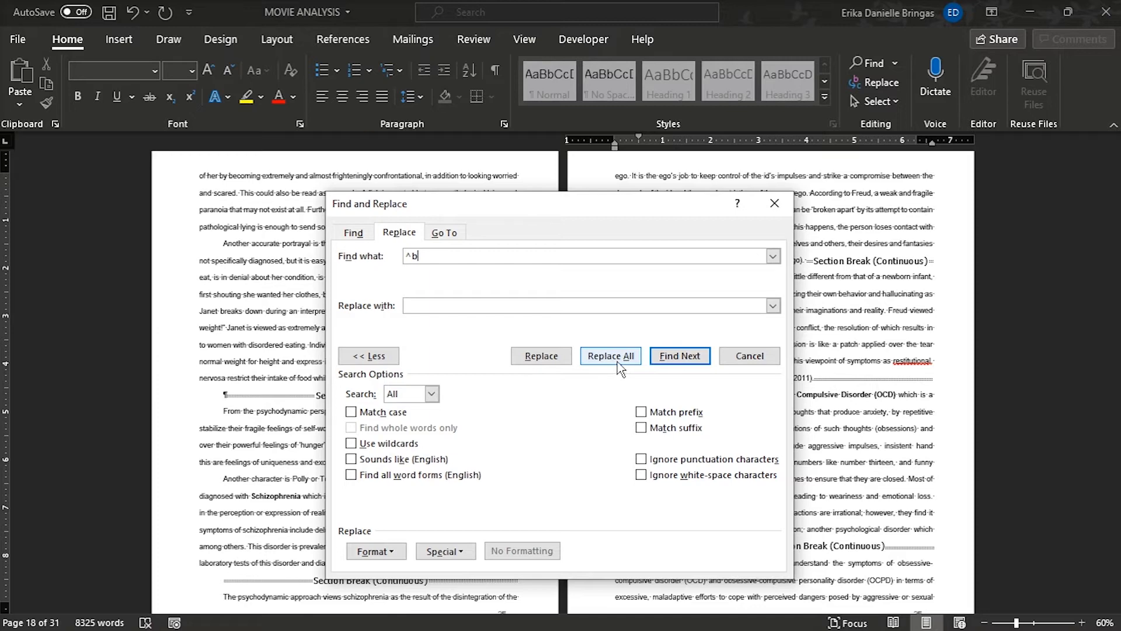
Replace all 16 section breaks with nothing and dismiss the dialog
left_click(609, 355)
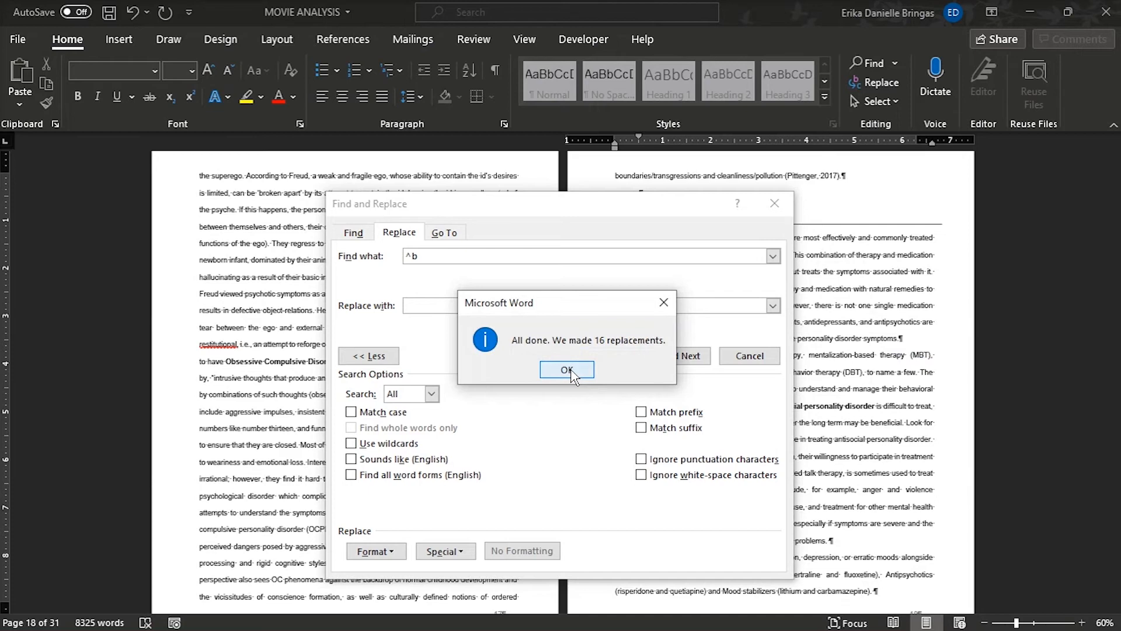
left_click(566, 370)
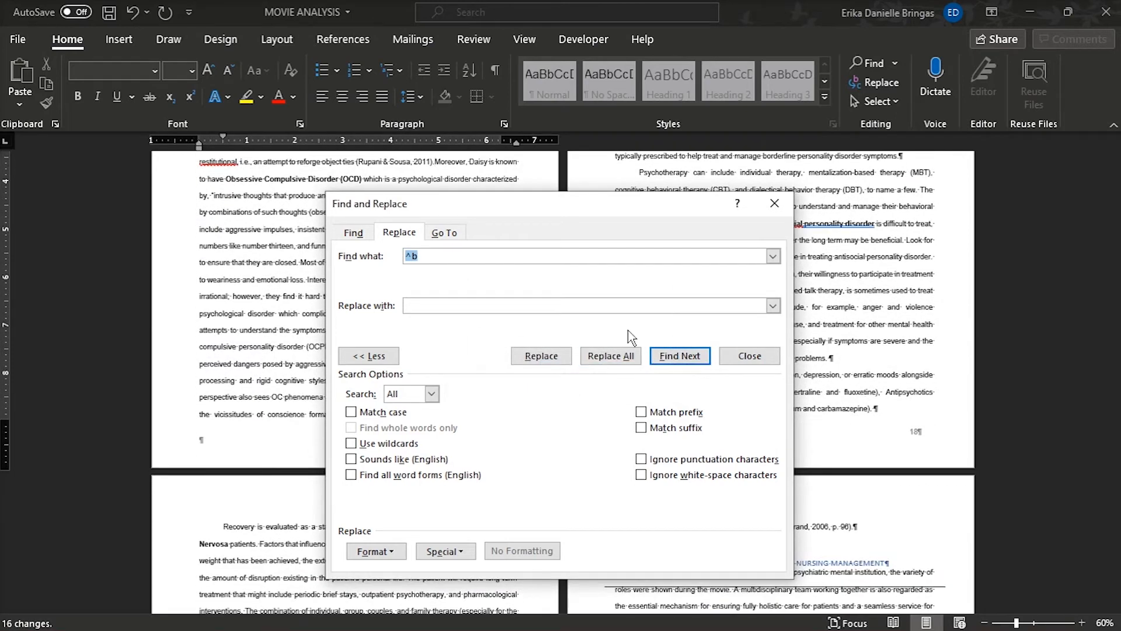
left_click(748, 355)
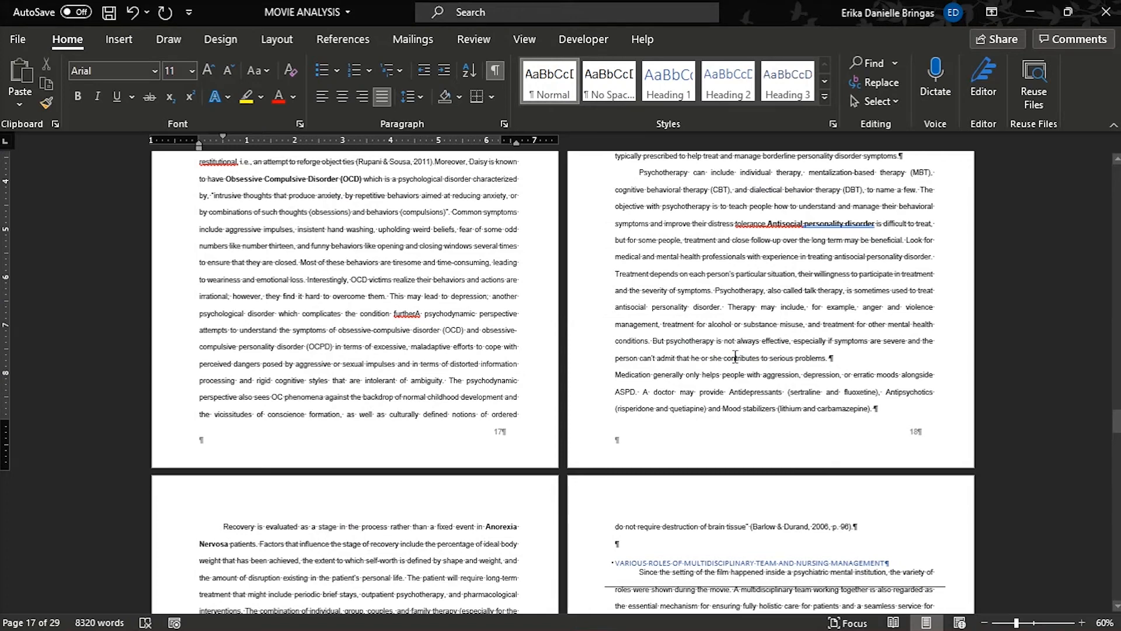
scroll("up", 3)
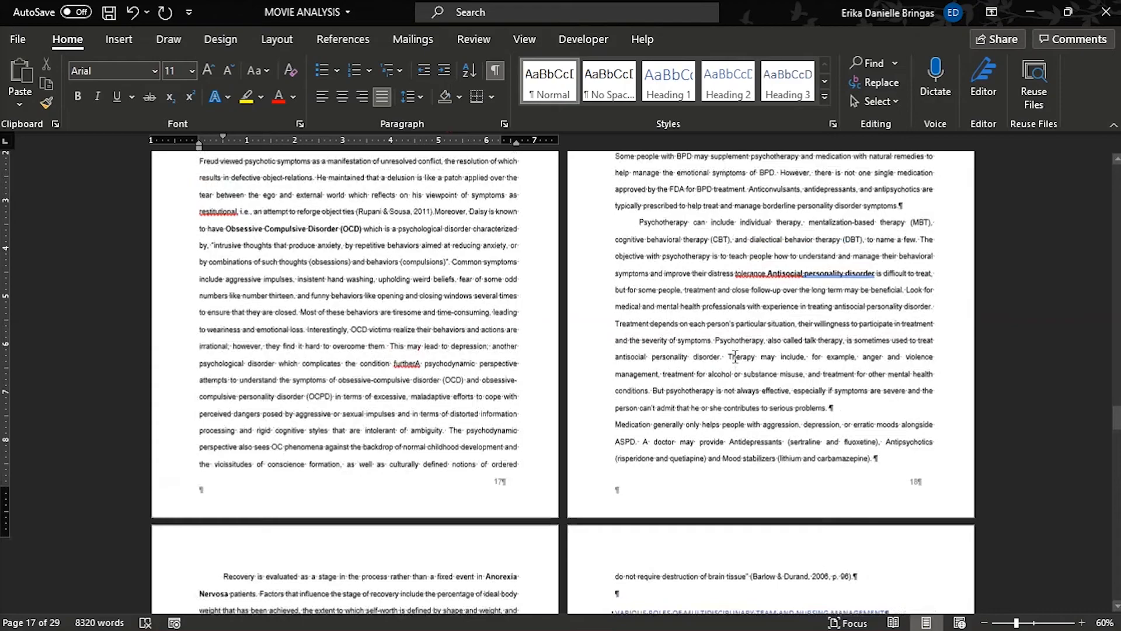
scroll("down", 3)
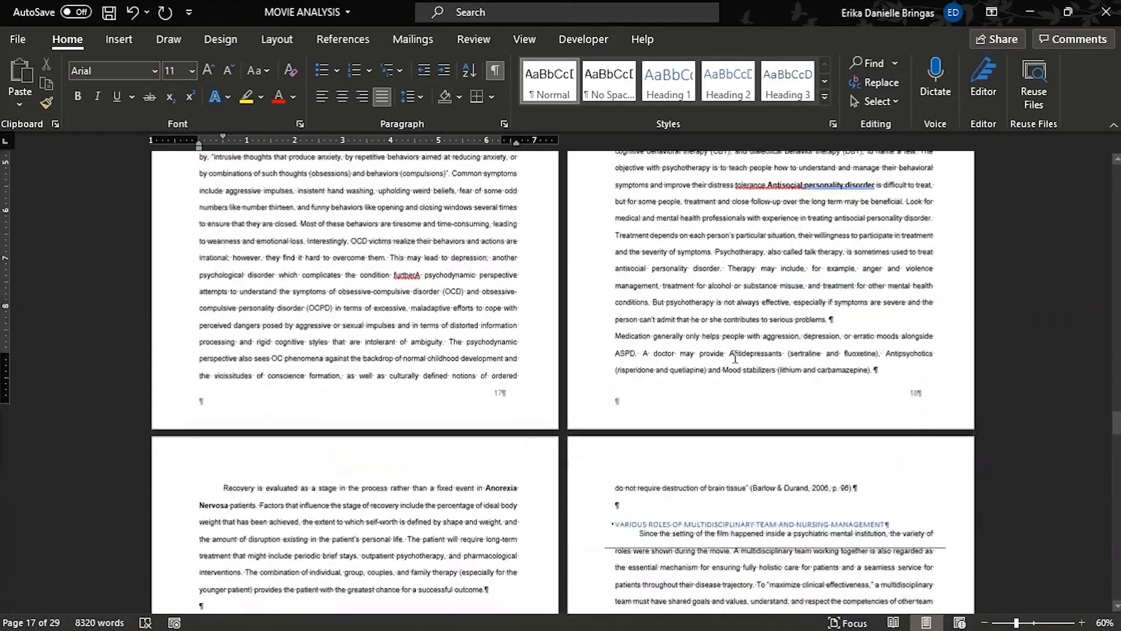